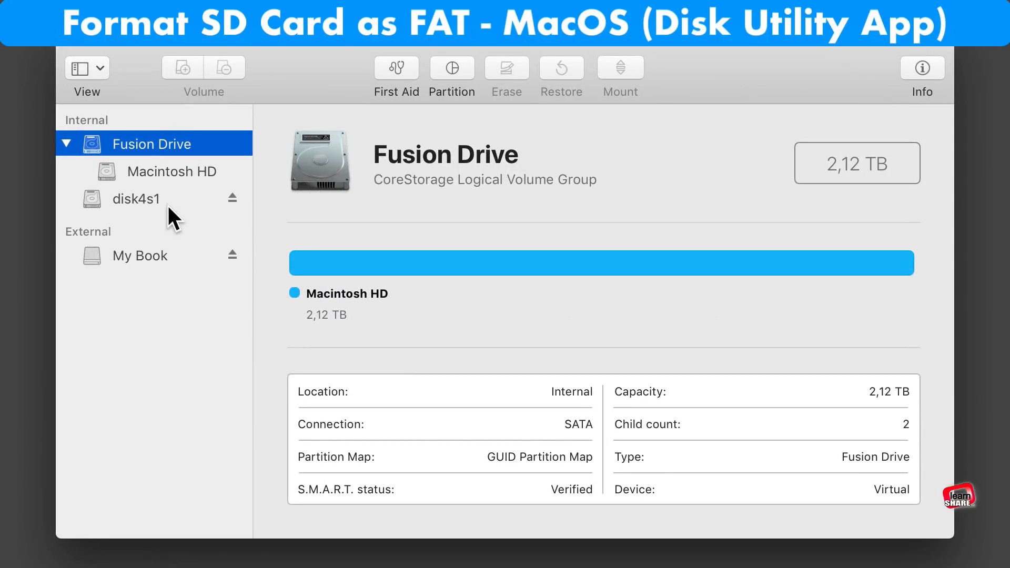
# Erase SD card disk4s1 with the name Pi and the MS-DOS (FAT) format.
pyautogui.click(135, 199)
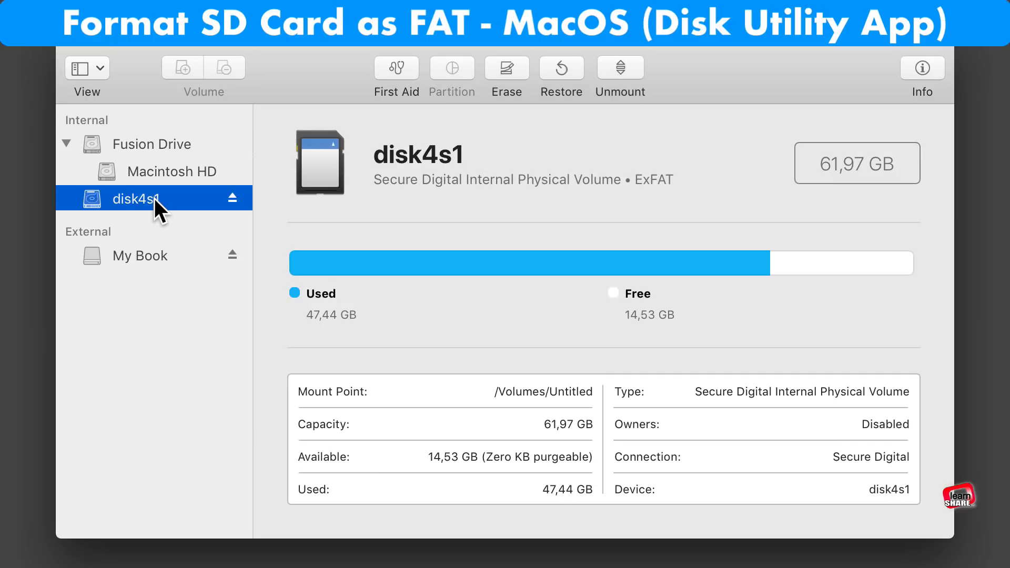
pyautogui.click(506, 67)
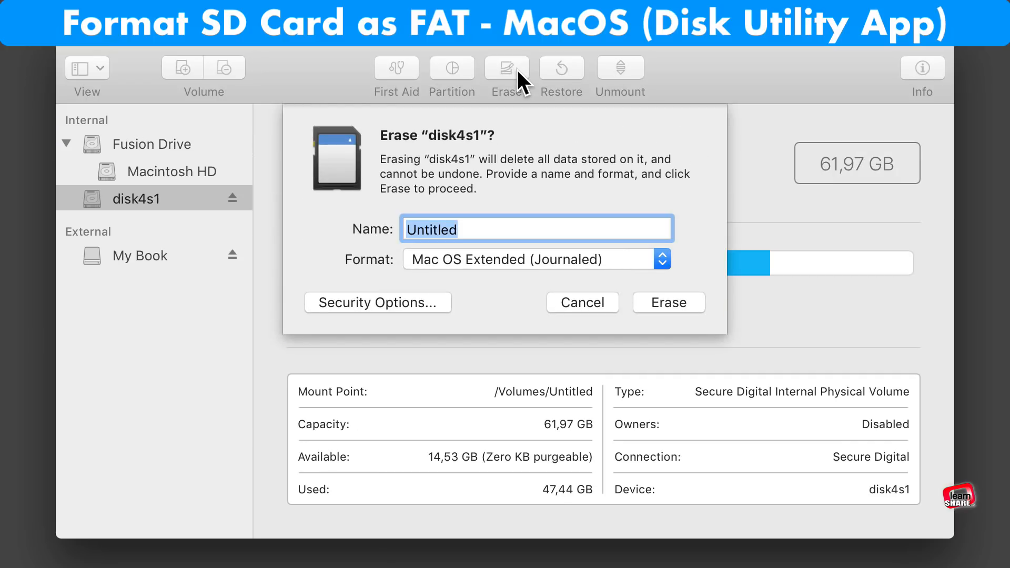
pyautogui.write('P')
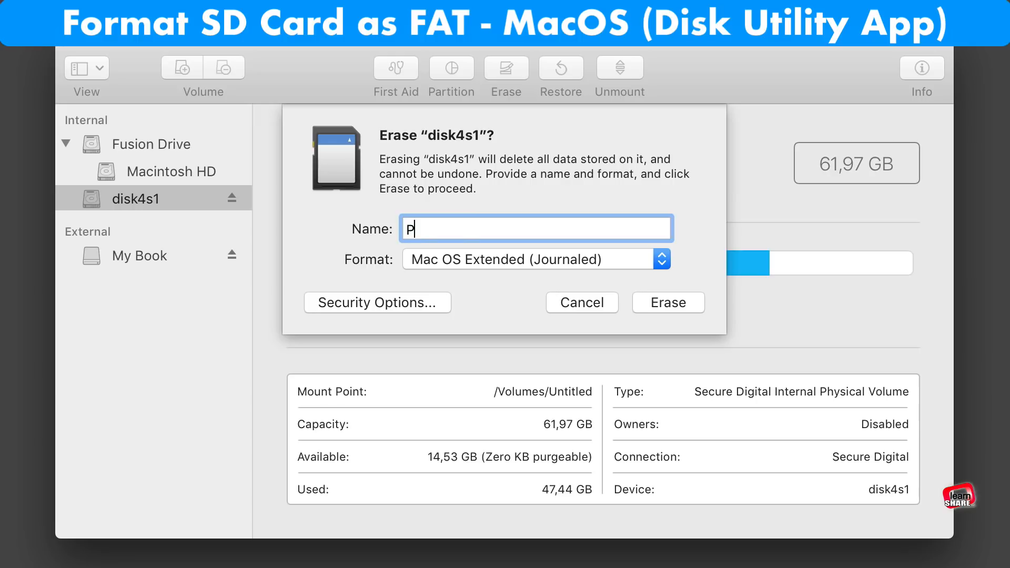
pyautogui.click(661, 259)
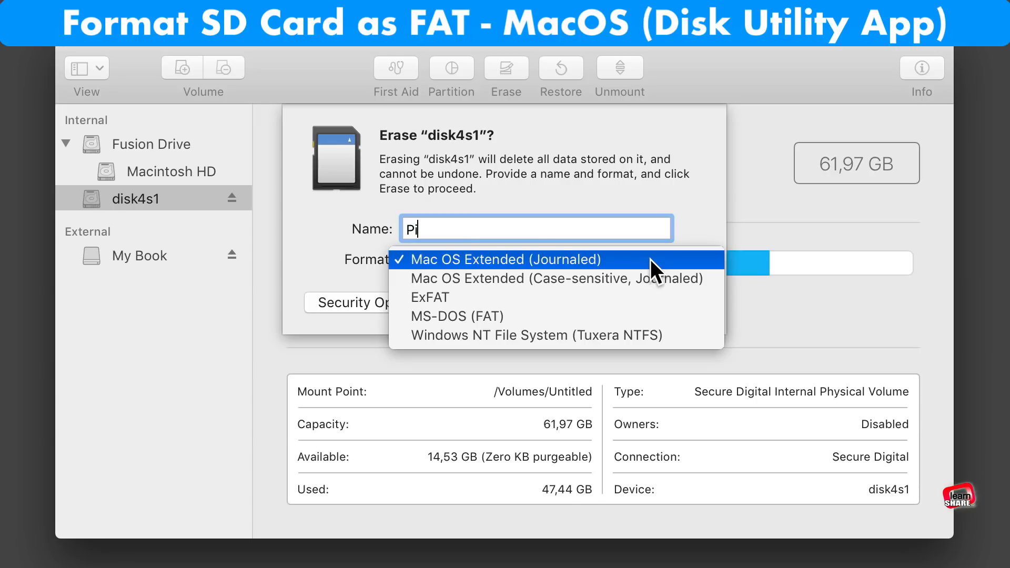
pyautogui.click(456, 317)
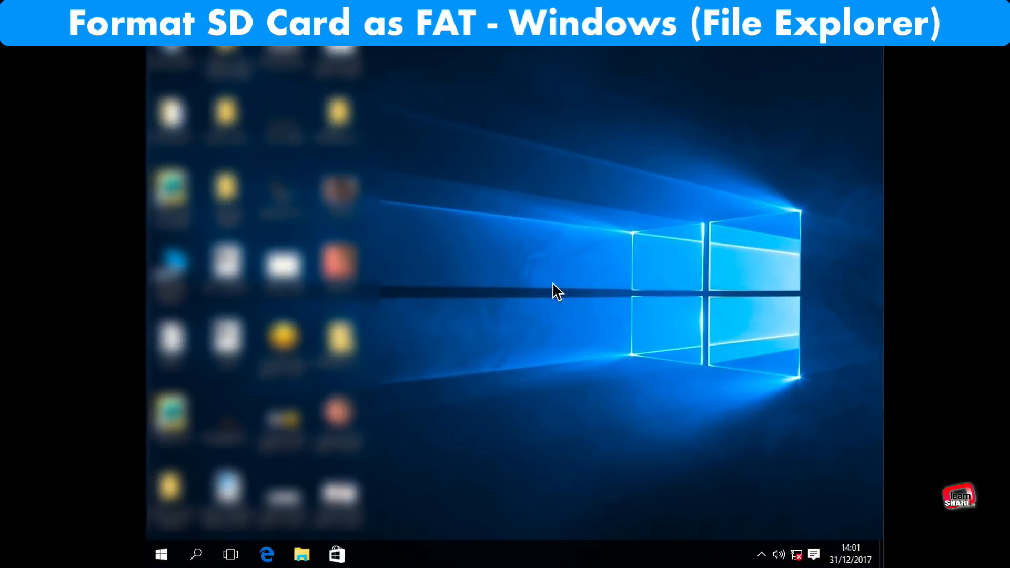
# Show the context actions for the PENDRIVE (E:) drive in File Explorer.
pyautogui.click(302, 555)
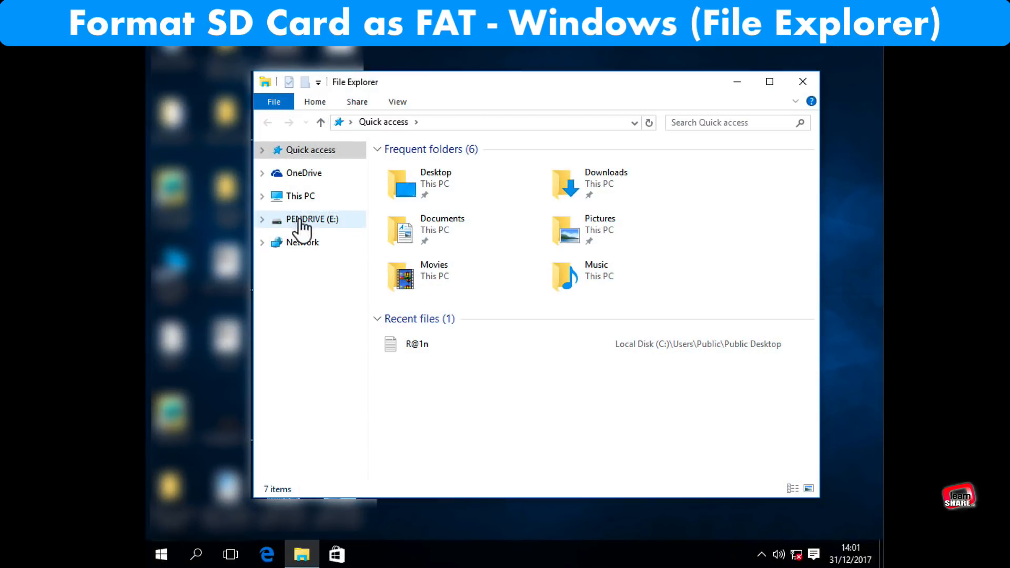
pyautogui.rightClick(312, 218)
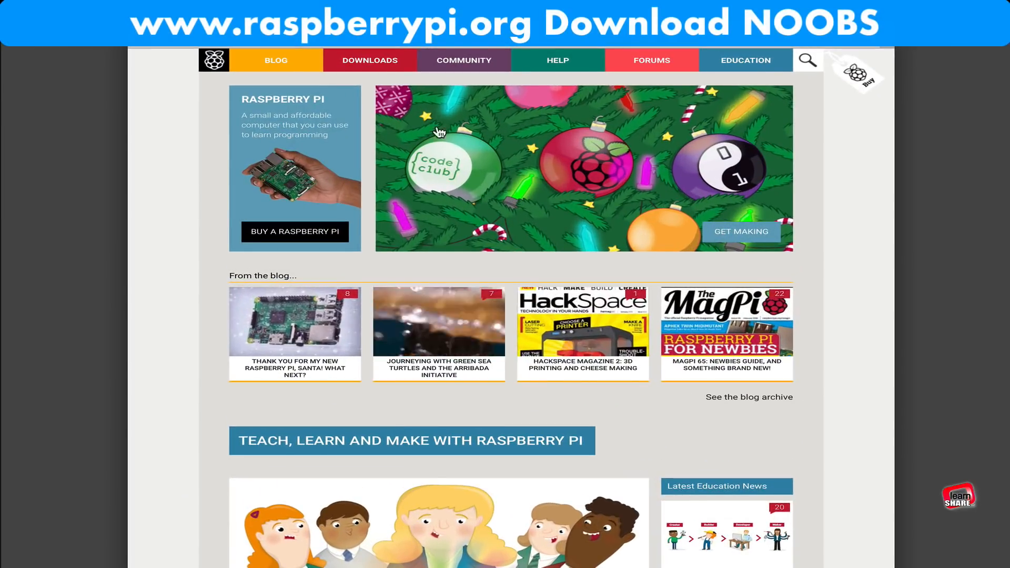
# Reach the NOOBS download page via raspberrypi.org DOWNLOADS.
pyautogui.click(370, 60)
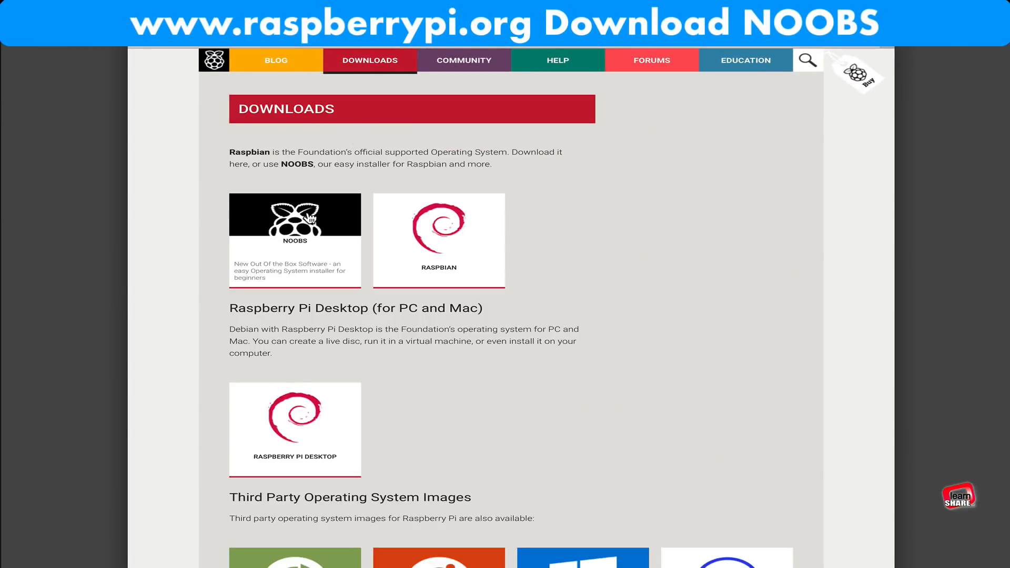
pyautogui.click(295, 239)
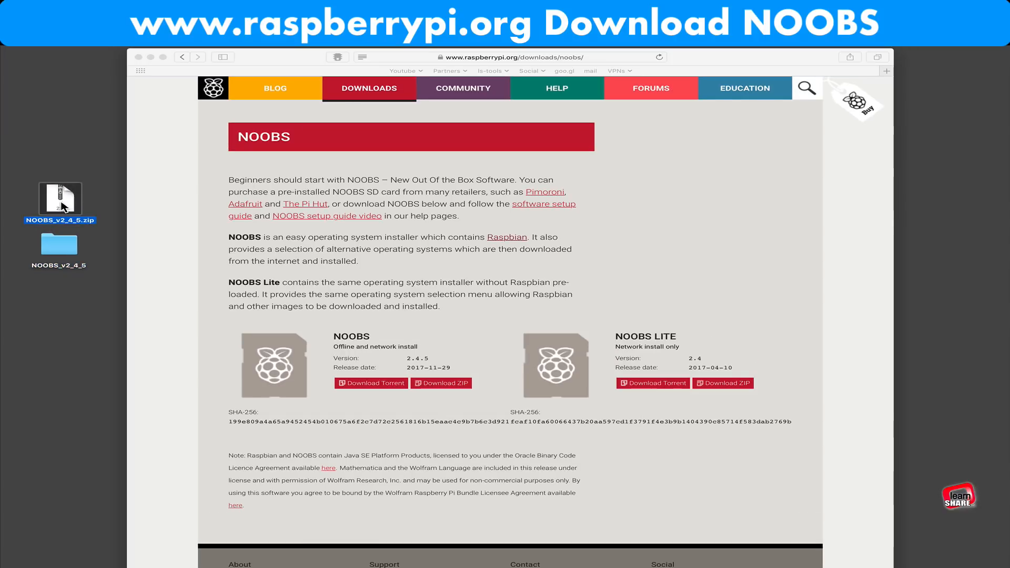
# Paste the 20 extracted NOOBS_v2_4_5 files into the SD card's Untitled window.
pyautogui.click(59, 246)
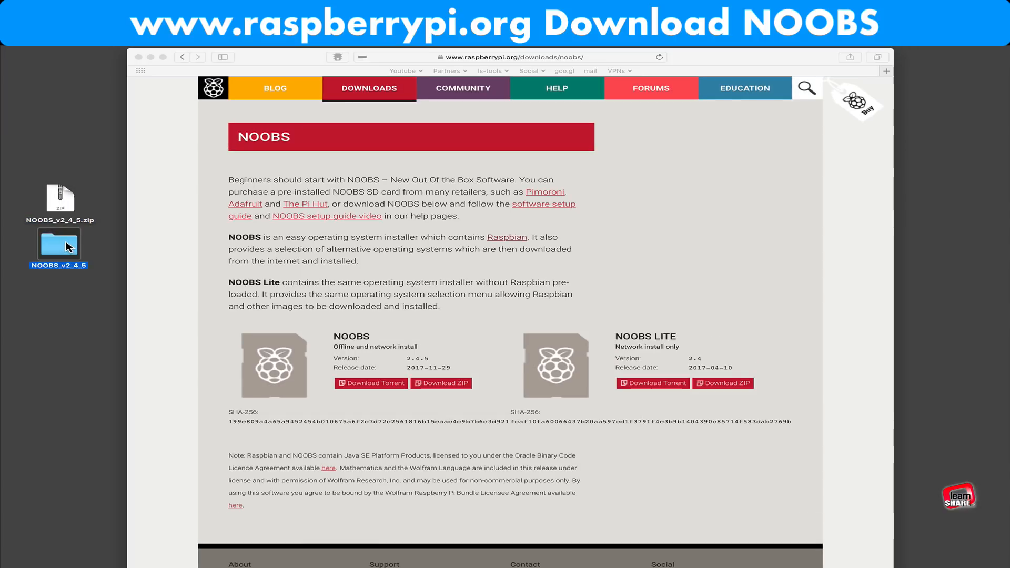
pyautogui.doubleClick(59, 246)
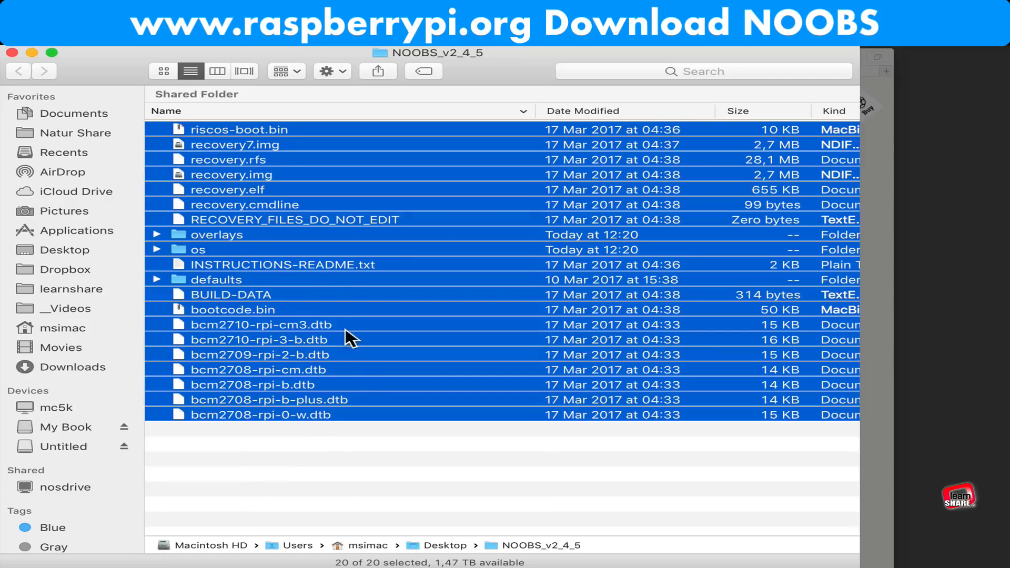
pyautogui.rightClick(261, 206)
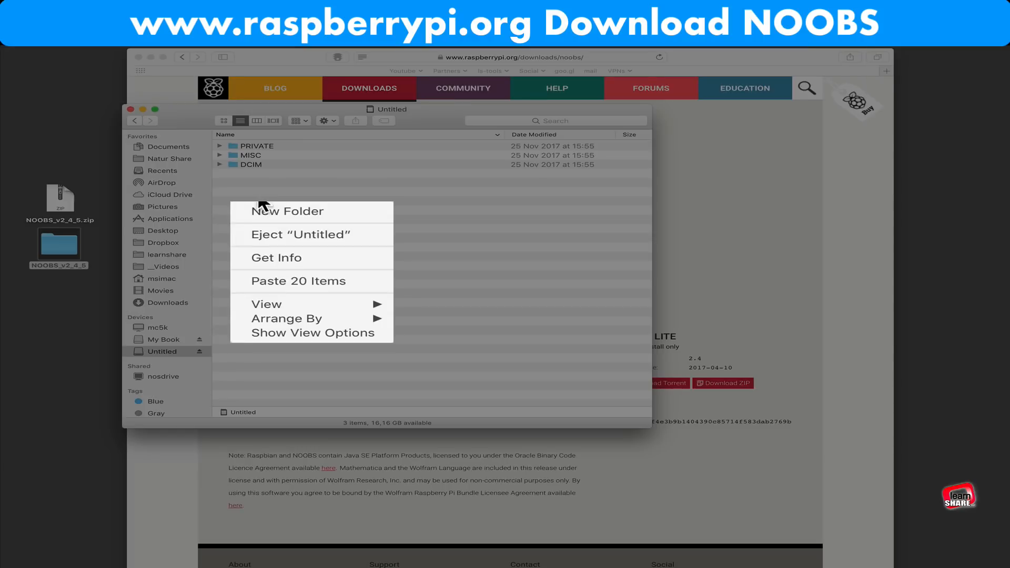
pyautogui.moveTo(311, 281)
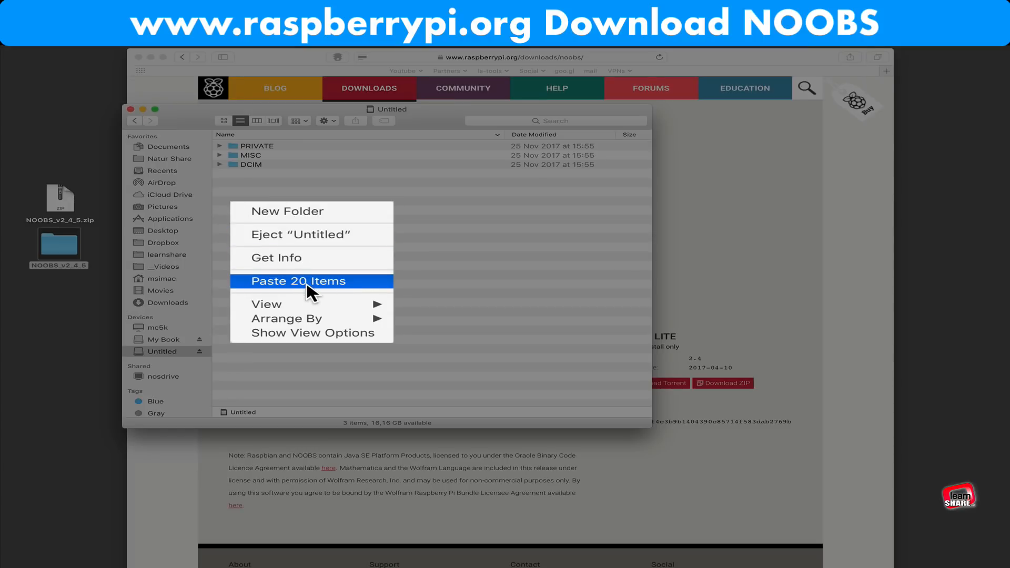
pyautogui.click(306, 281)
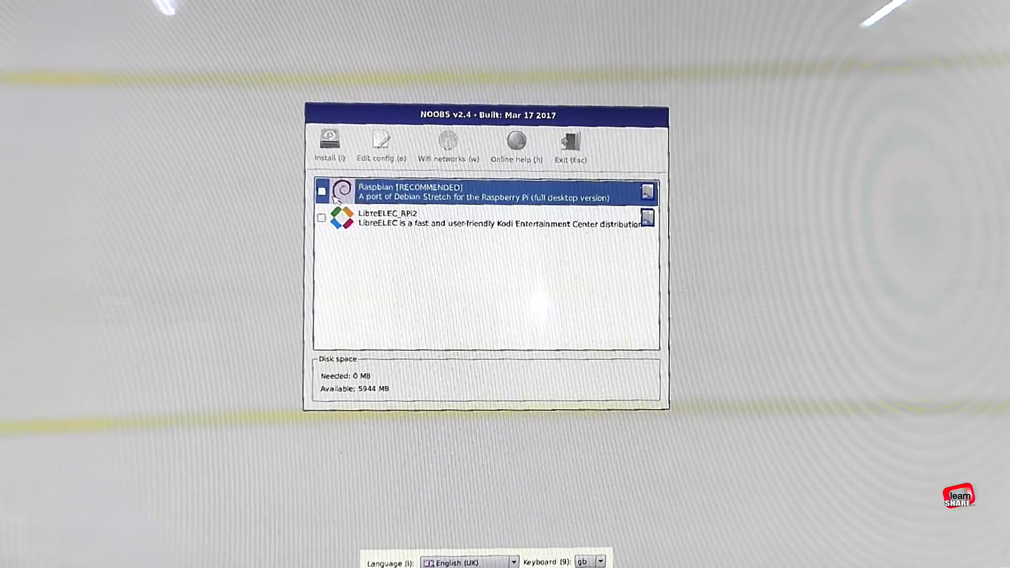
# Install Raspbian [RECOMMENDED] and confirm the OS(es) installed message with OK.
pyautogui.click(322, 191)
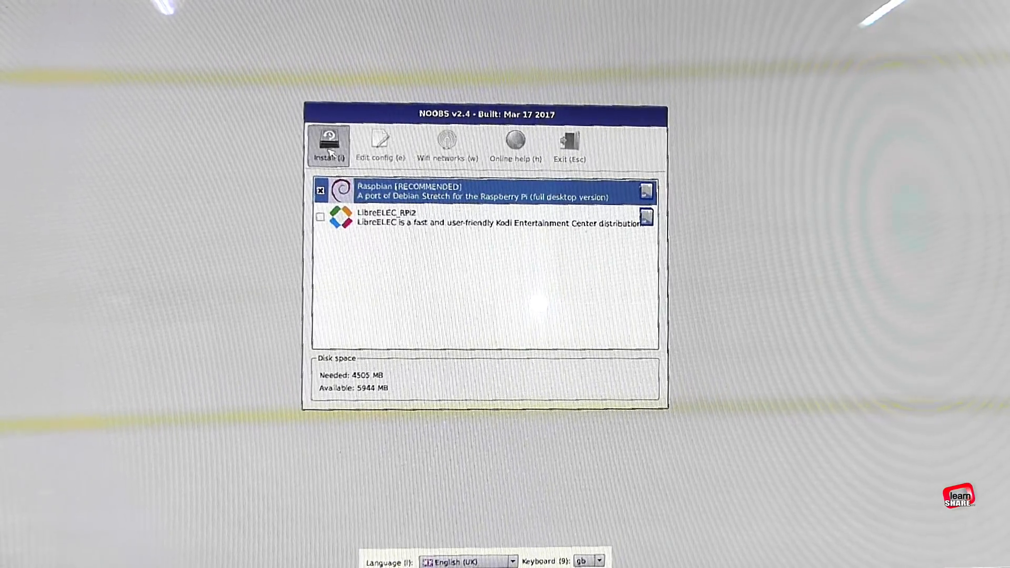
pyautogui.click(329, 143)
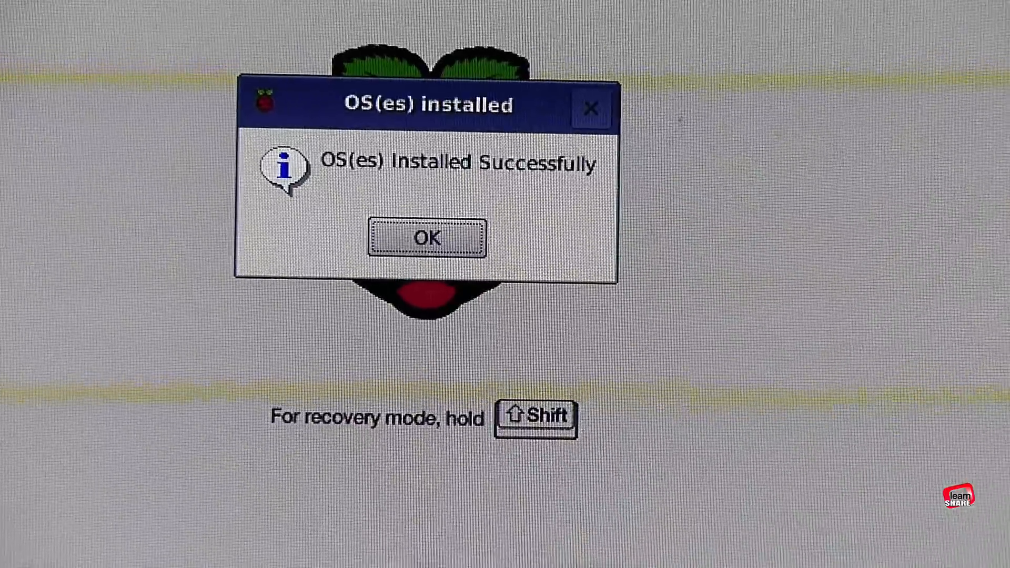
pyautogui.click(426, 237)
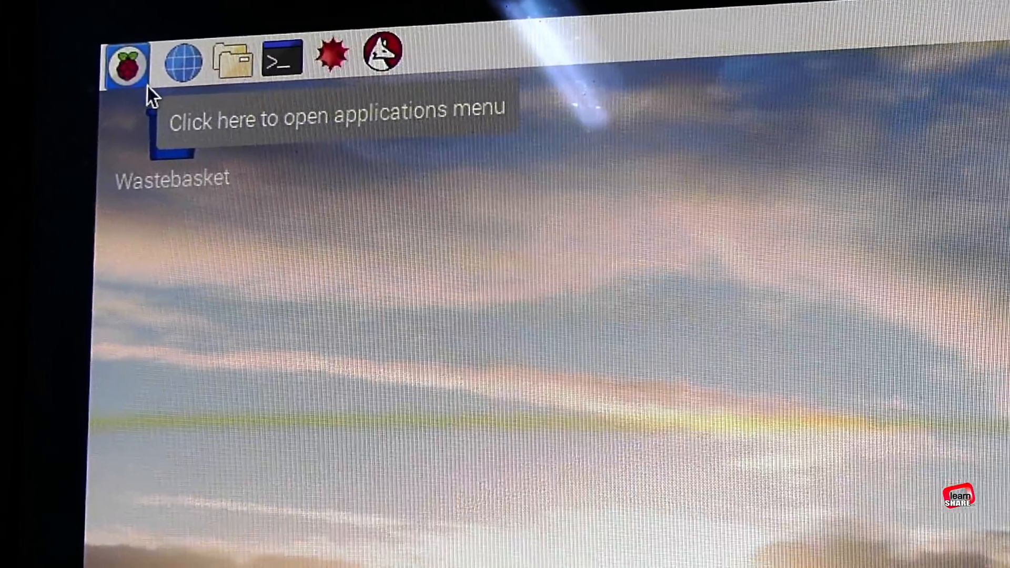
# Show the Raspbian applications menu with the Office submenu of LibreOffice programs.
pyautogui.click(124, 61)
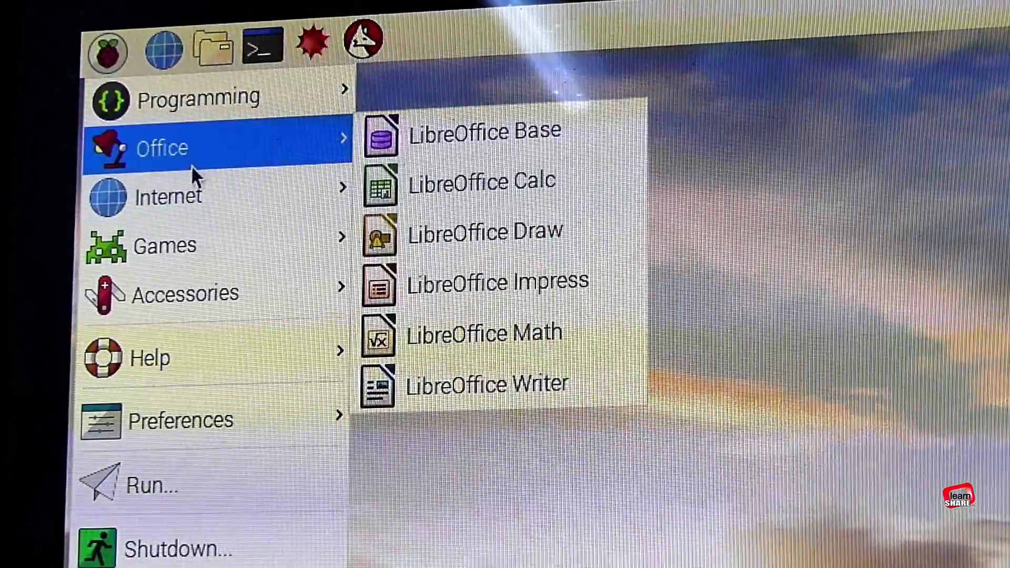